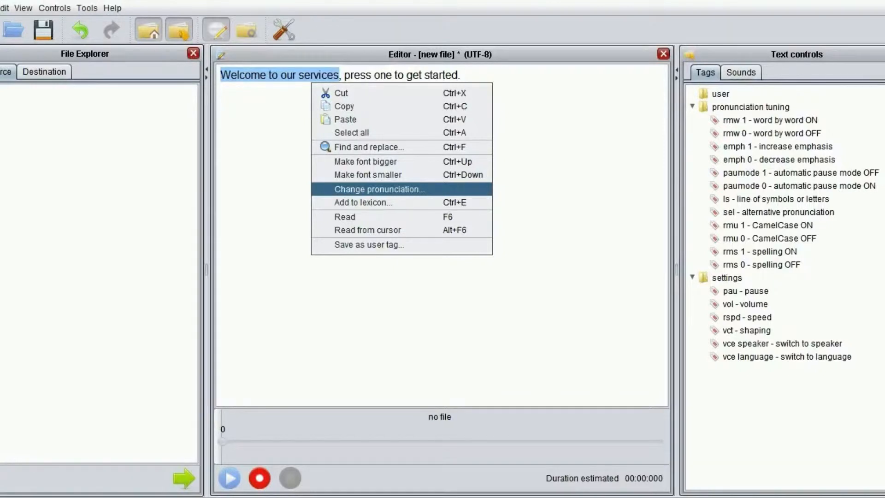
# Show the pronunciation alternatives for 'Welcome to our services' via Change pronunciation
pyautogui.click(379, 189)
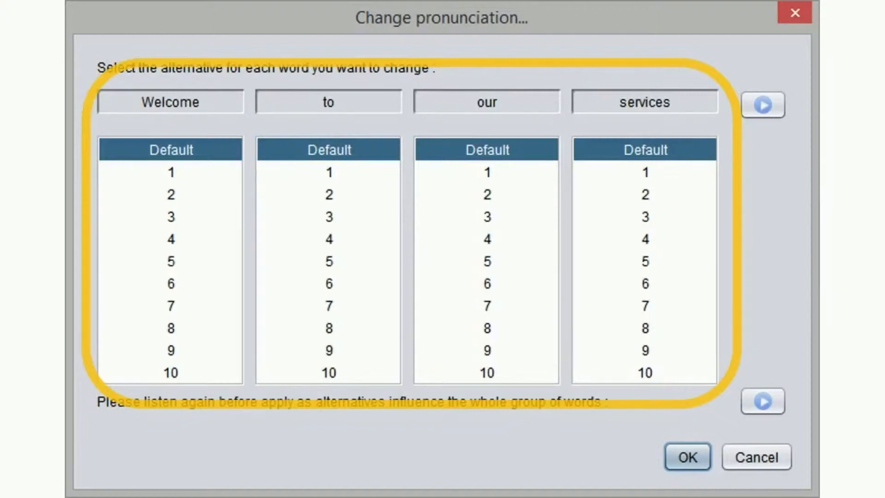
# Pick alternatives 2 for Welcome, 1 for our, 3 for services, and apply them
pyautogui.click(486, 172)
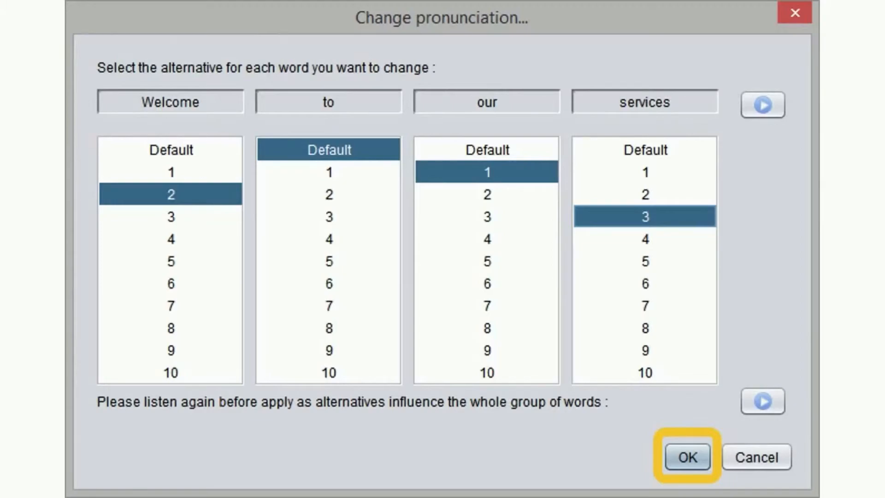
pyautogui.click(687, 455)
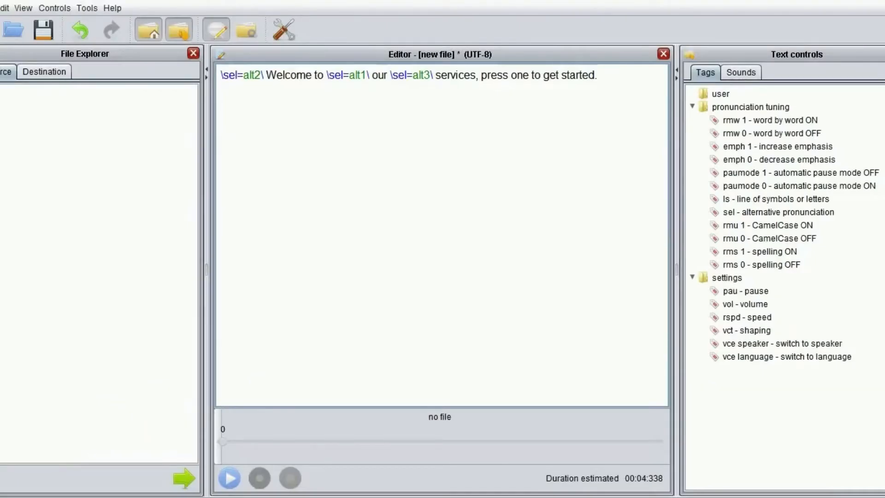